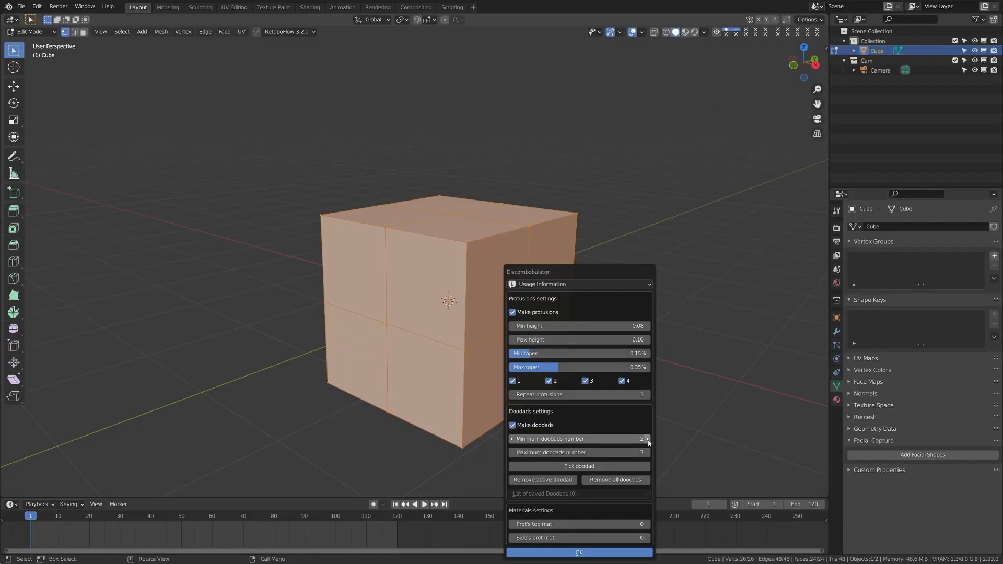
Step: Adjust Discombobulator's doodad count and pick the body texture images via Node Wrangler
click(647, 439)
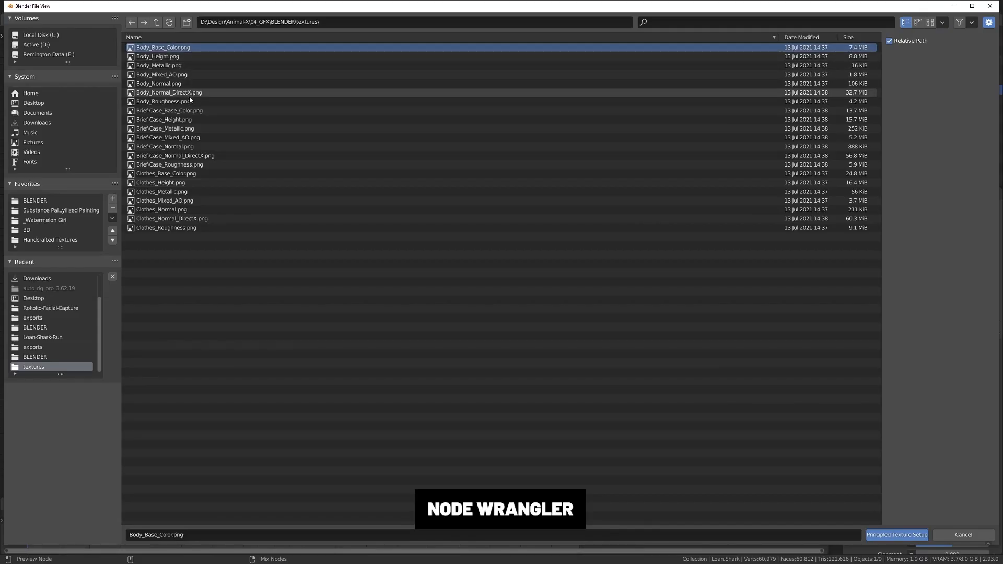
click(896, 535)
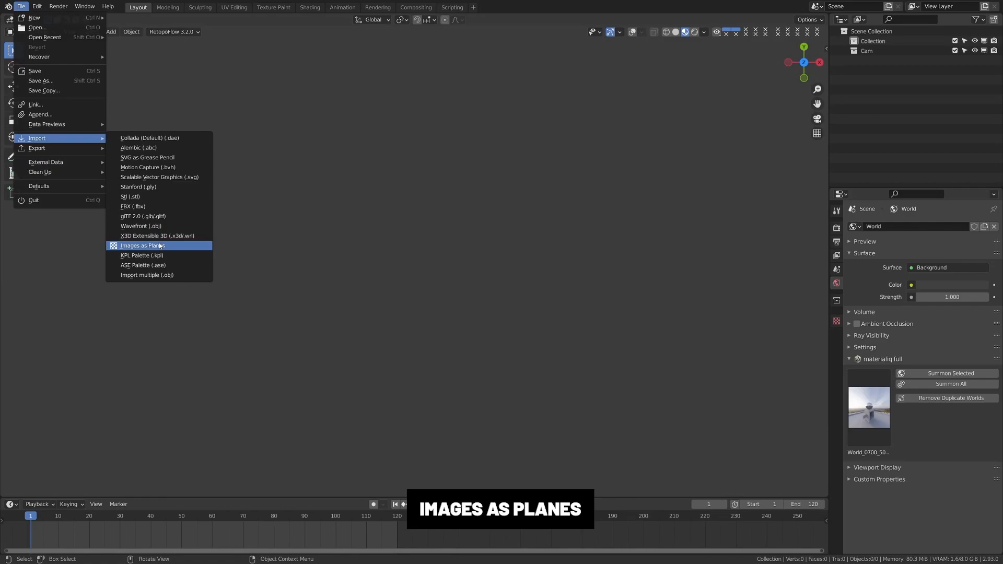
Step: Import the city satellite picture as a plane, then choose buildings in the GIS Get OSM settings
click(142, 244)
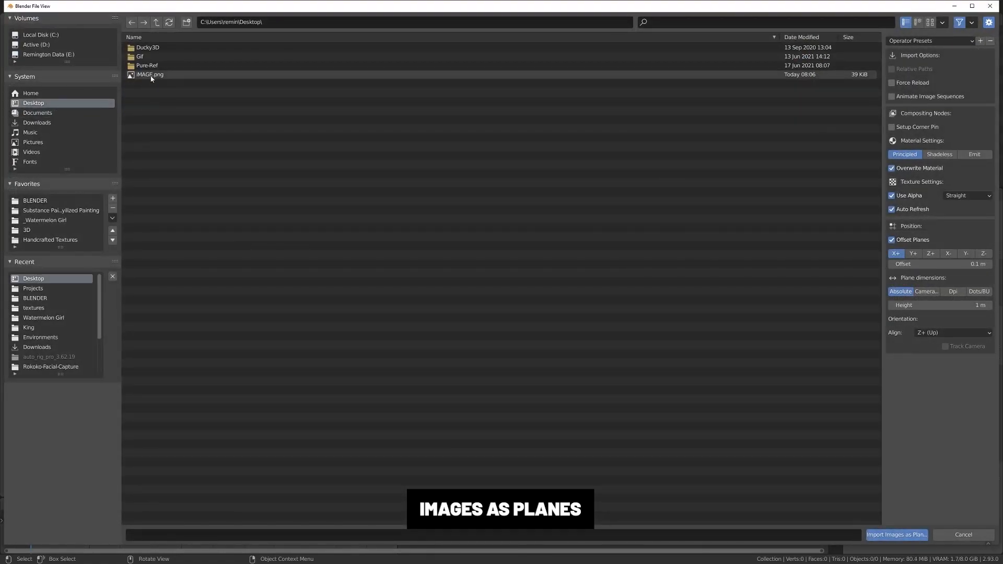
click(895, 535)
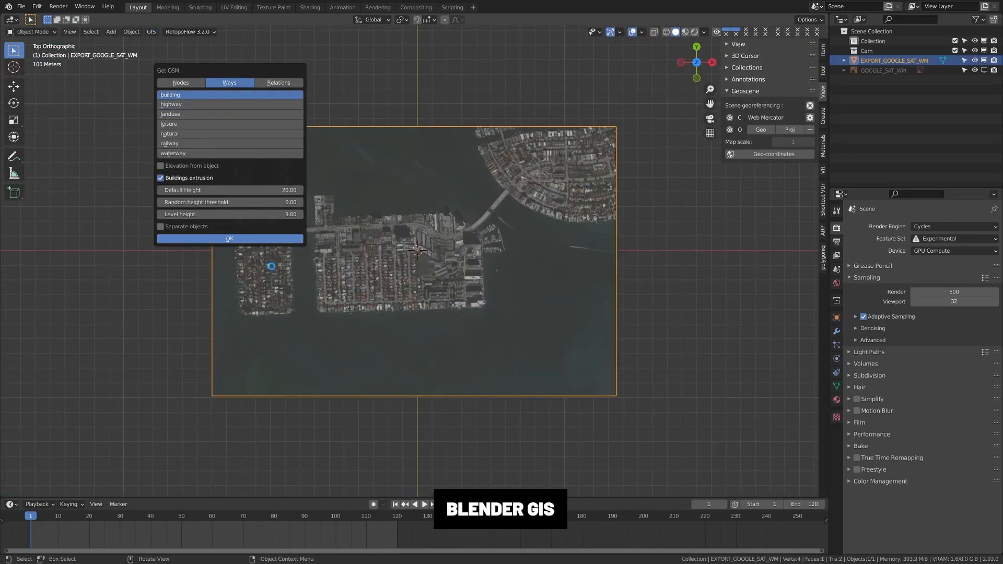
click(229, 239)
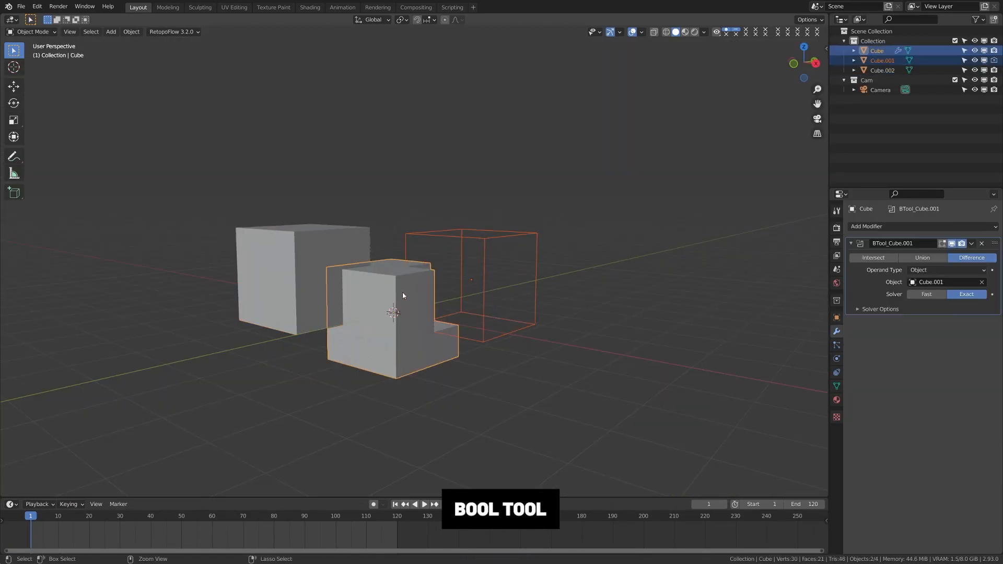
Step: Select the cut cube for Bool Tool's Difference, then add the Rigify metarig to the human
click(882, 70)
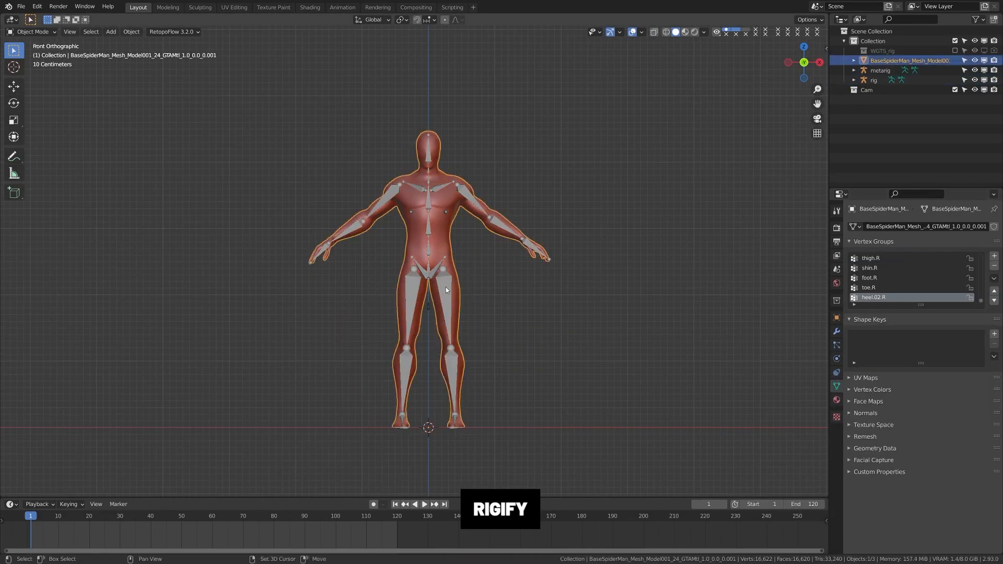
click(874, 79)
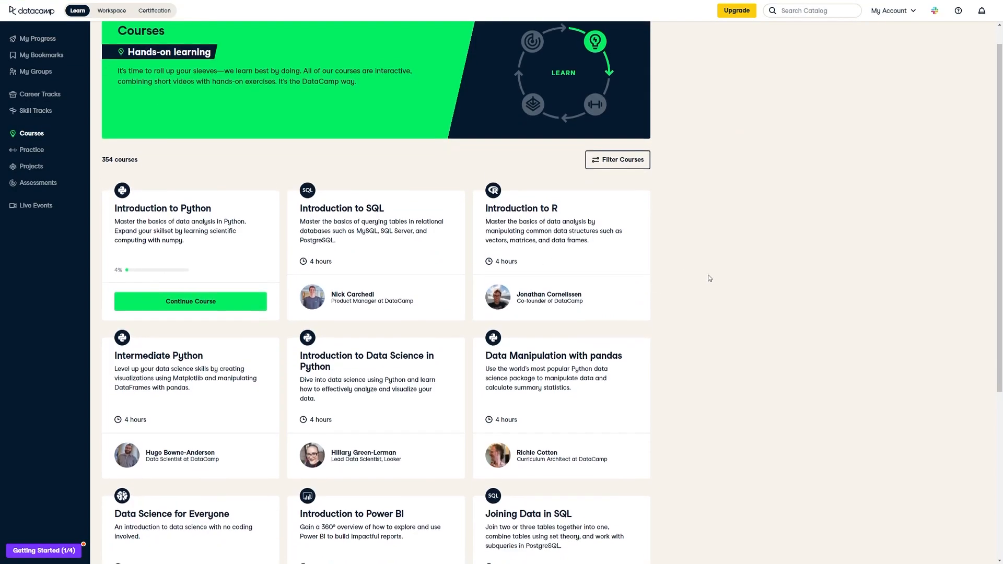
Step: Browse the DataCamp catalog and reach Introduction to Python's Hello Python lesson
scroll(down, 3)
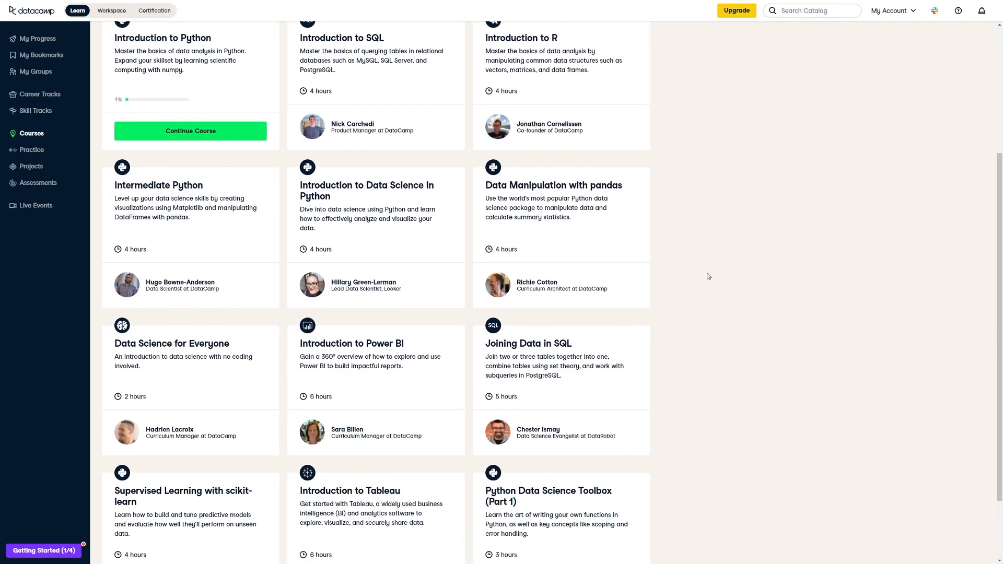
scroll(down, 3)
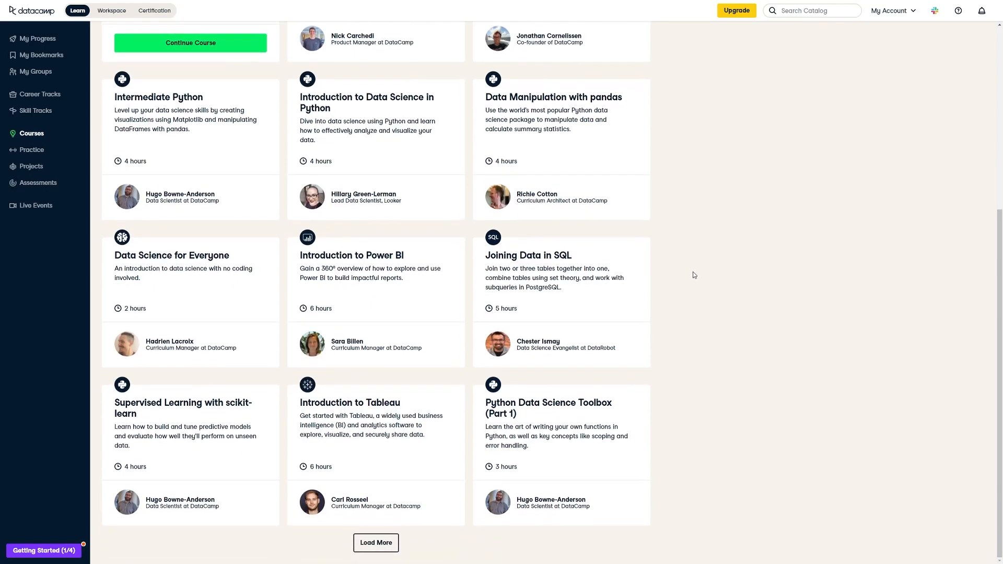
click(190, 43)
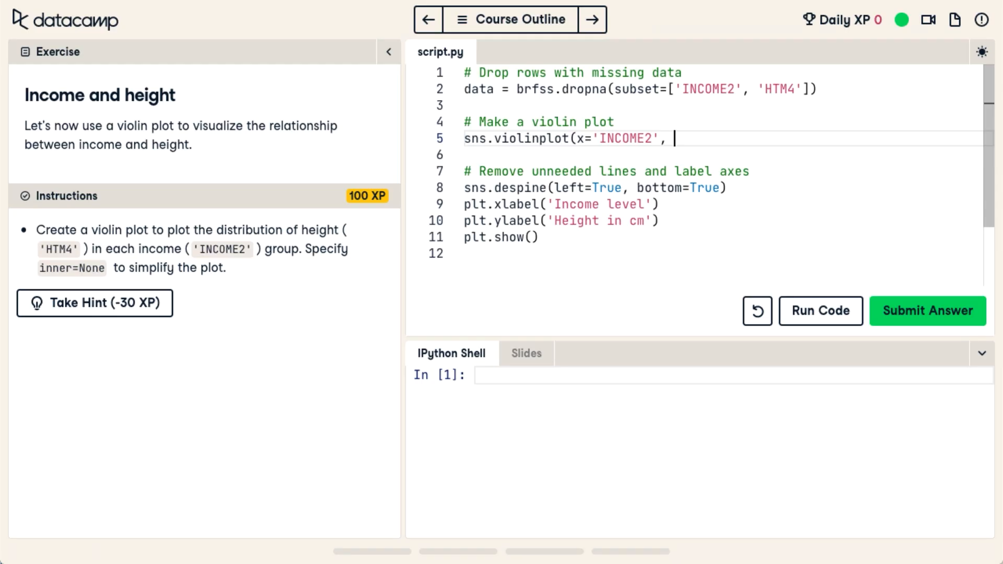
text(y=)
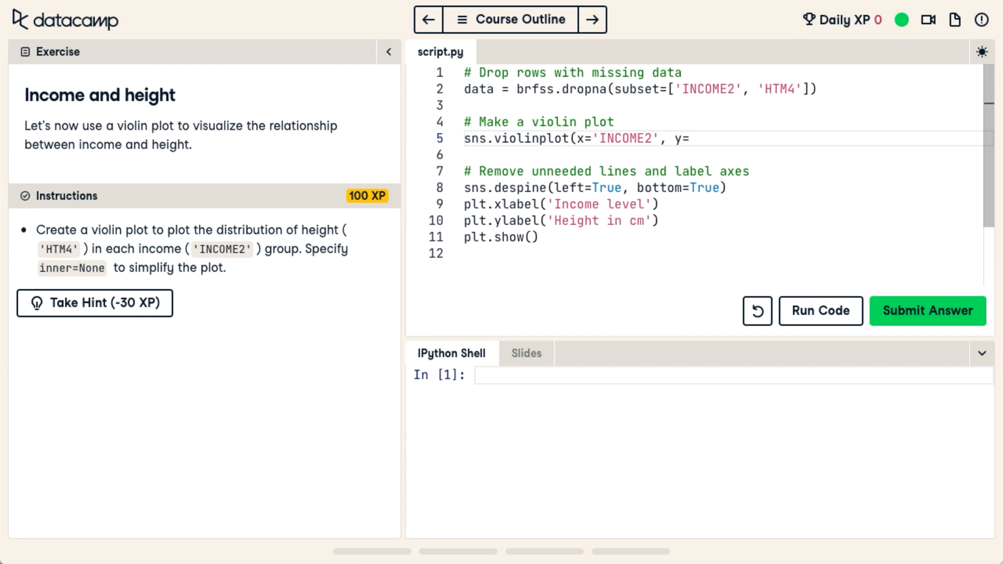
text('HT')
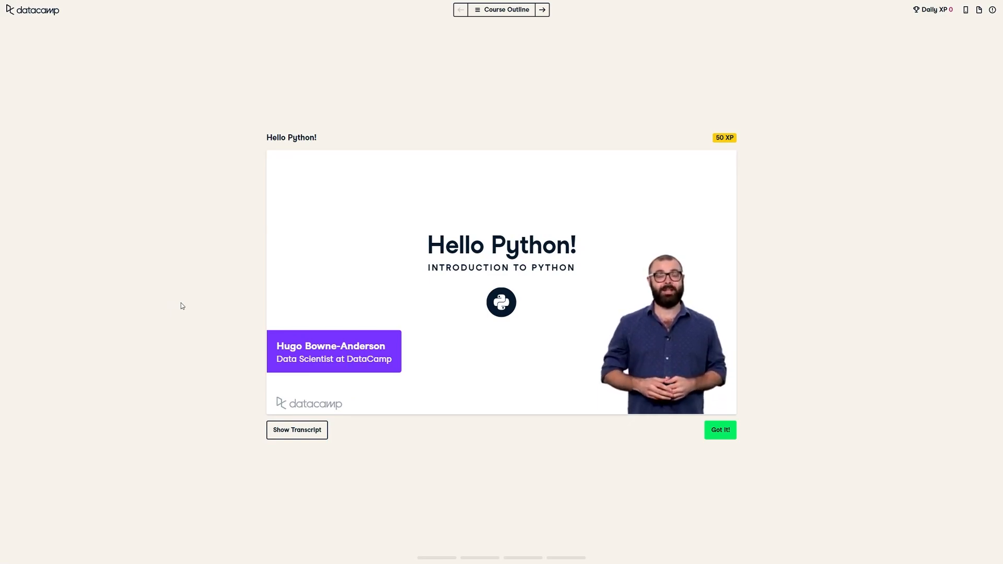
Step: Make script.py print the sum of 7 and 10 and run it
click(720, 430)
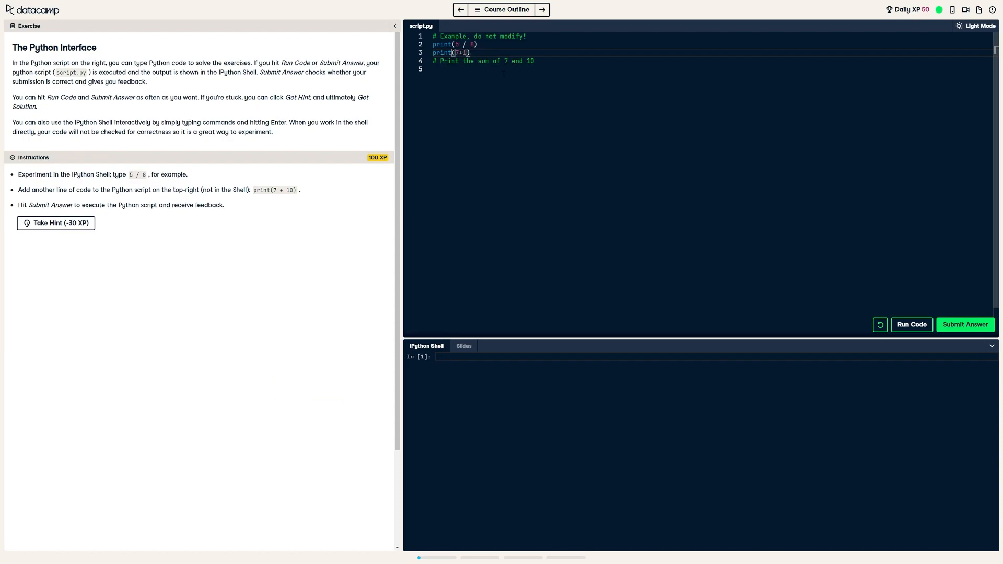
text(10)
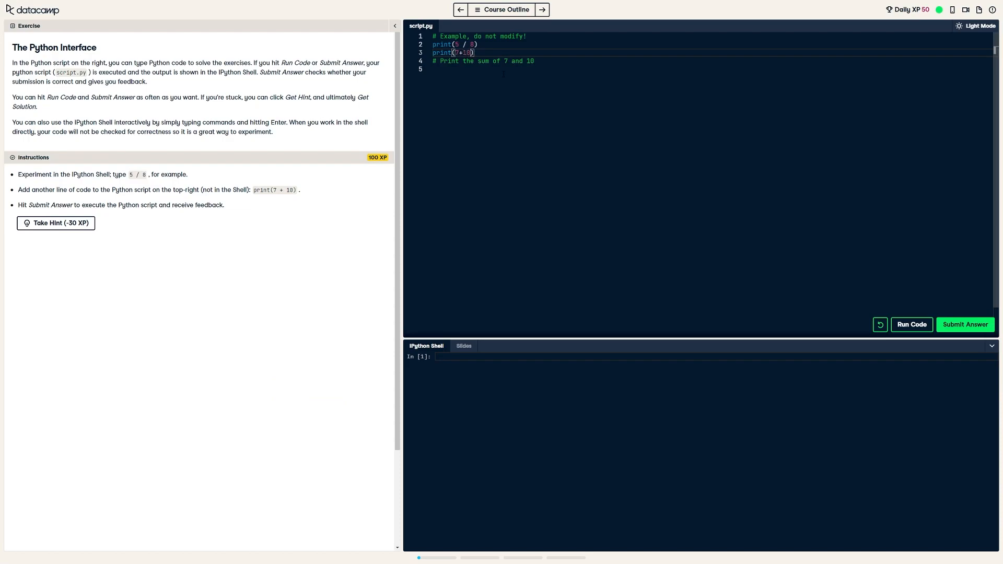
key(enter)
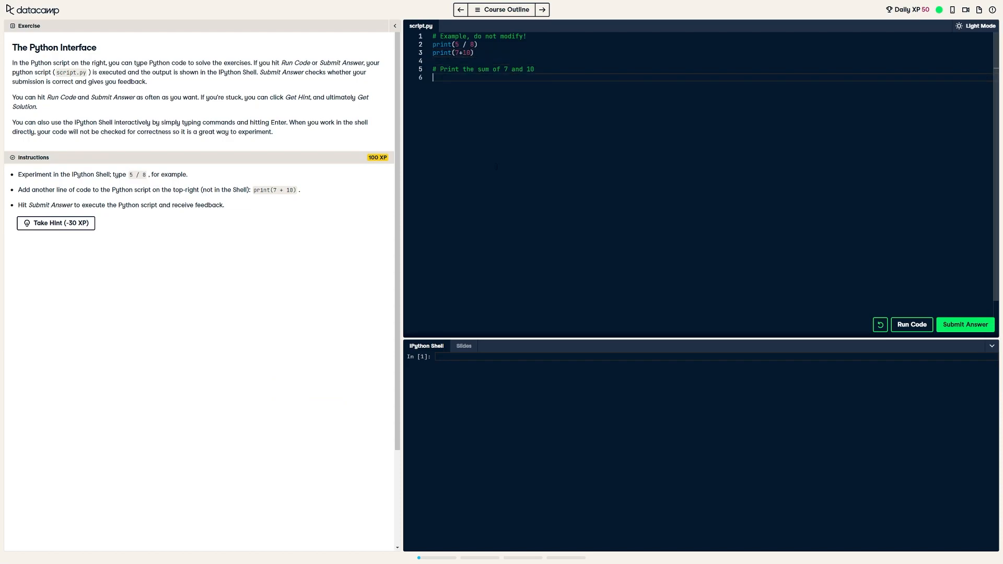
click(911, 323)
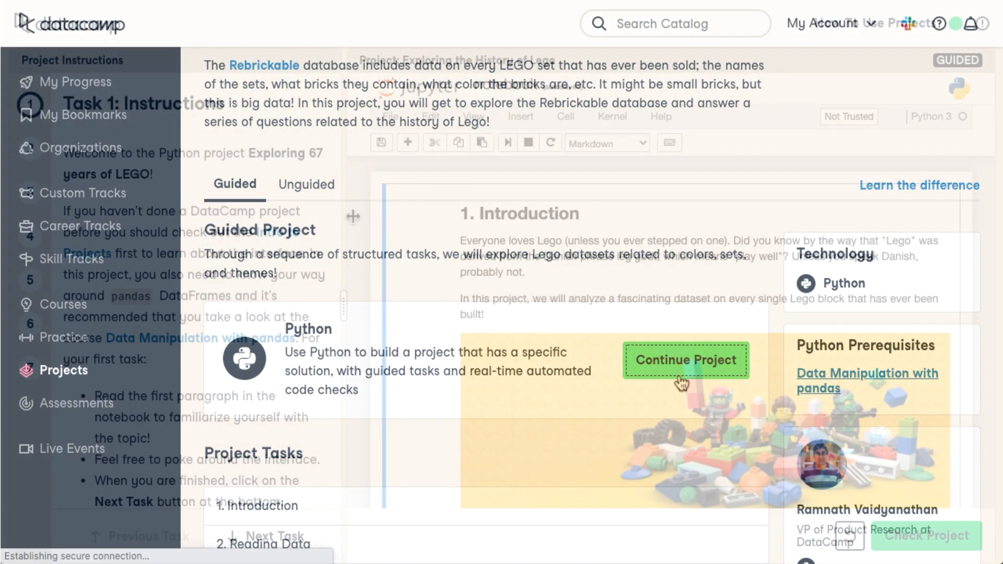
Step: Continue the Lego history project and load the colors data in Task 2
click(685, 360)
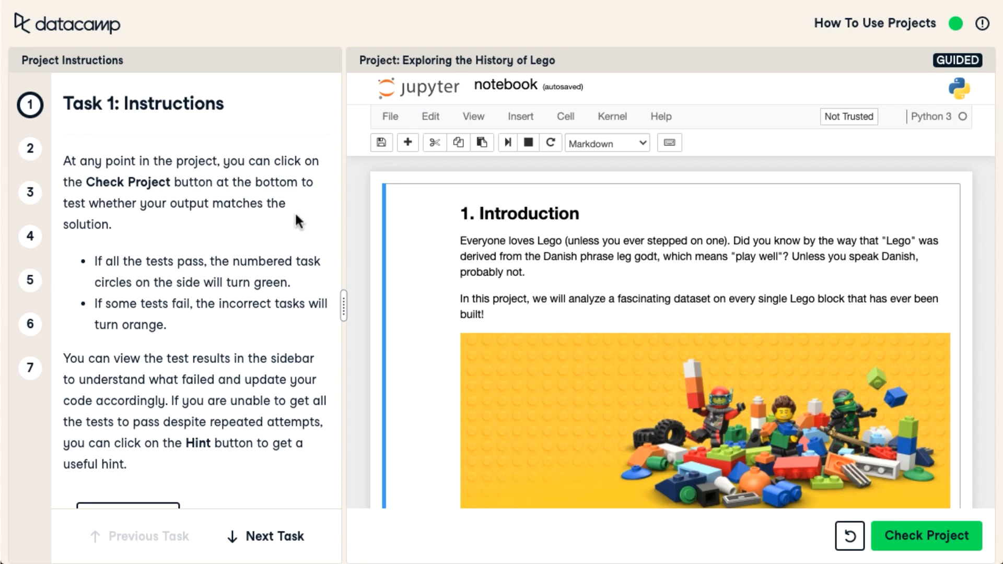
scroll(down, 3)
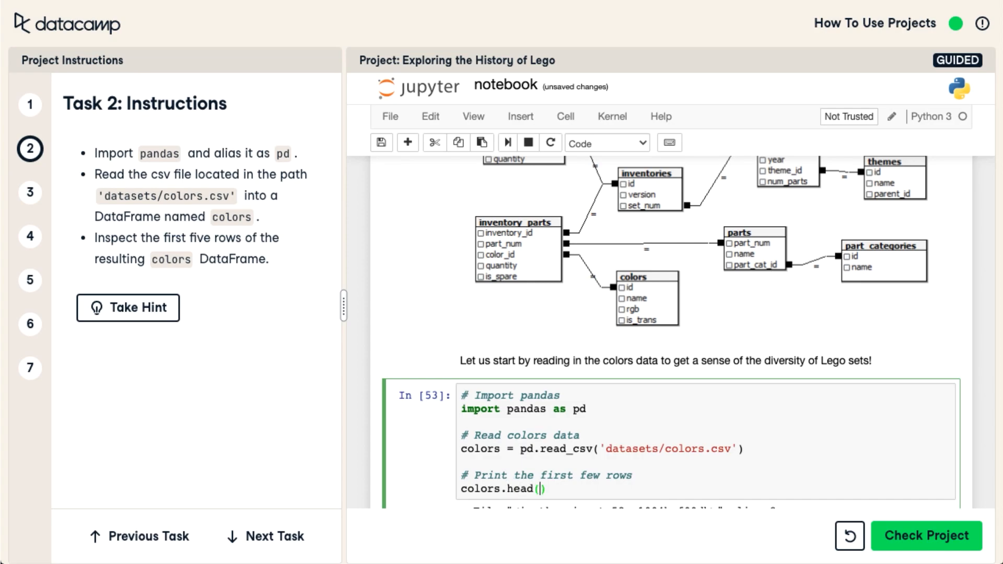
click(507, 143)
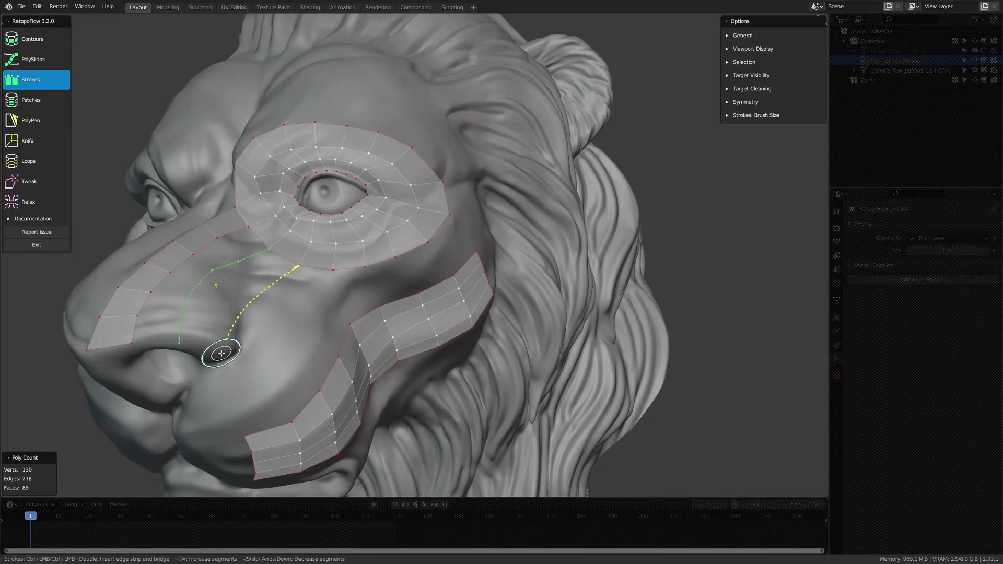
Step: Choose RetopoFlow's Strokes tool to lay quad strips over the lion's nose
click(30, 100)
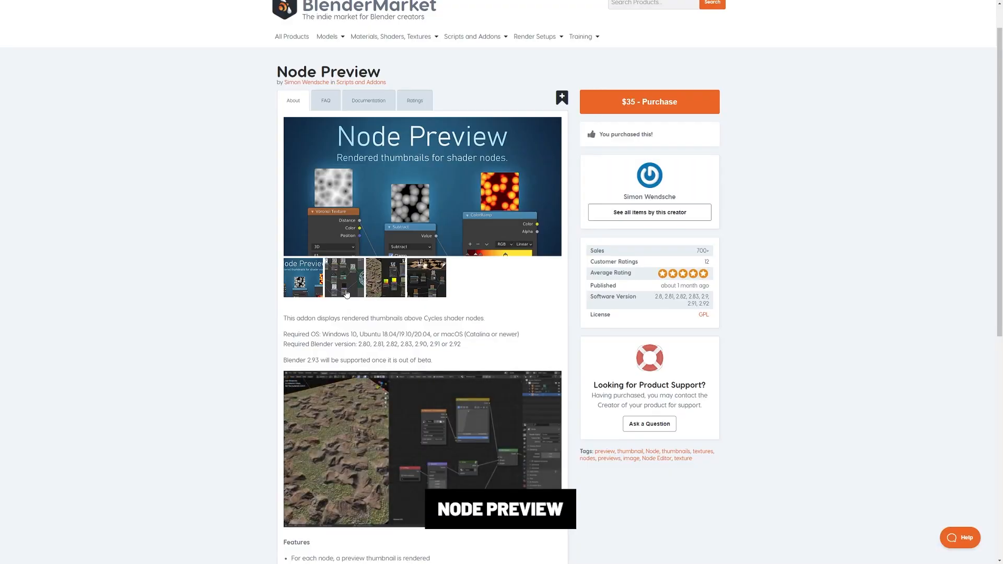
Step: View a Node Preview screenshot, then scroll through the Hard Ops and Boxcutter demos
click(344, 277)
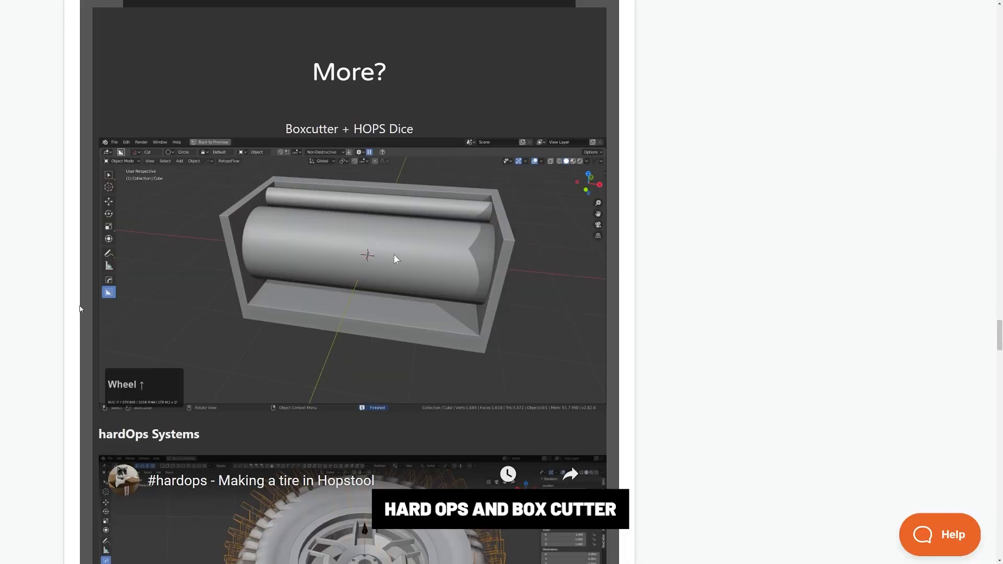
scroll(down, 3)
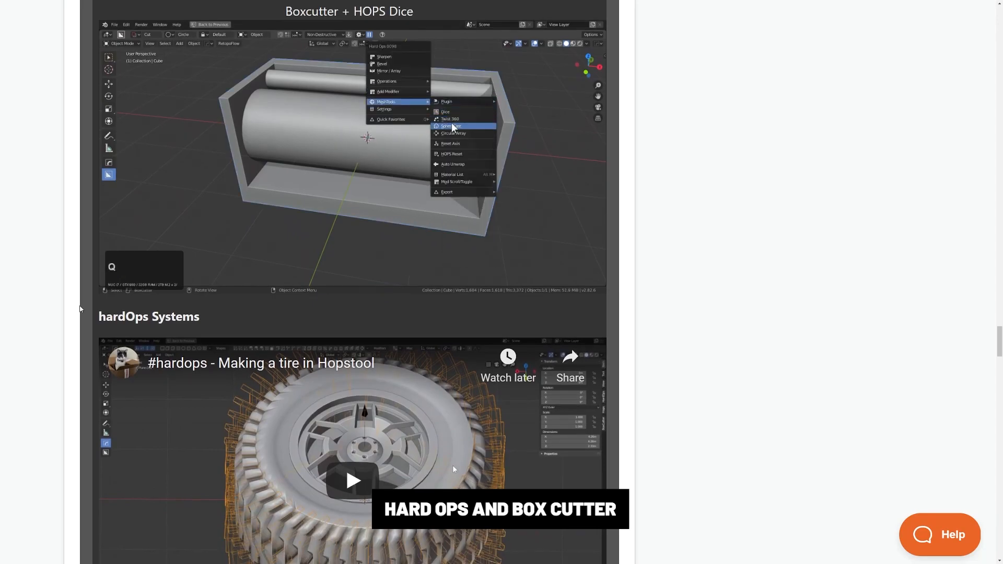
scroll(down, 3)
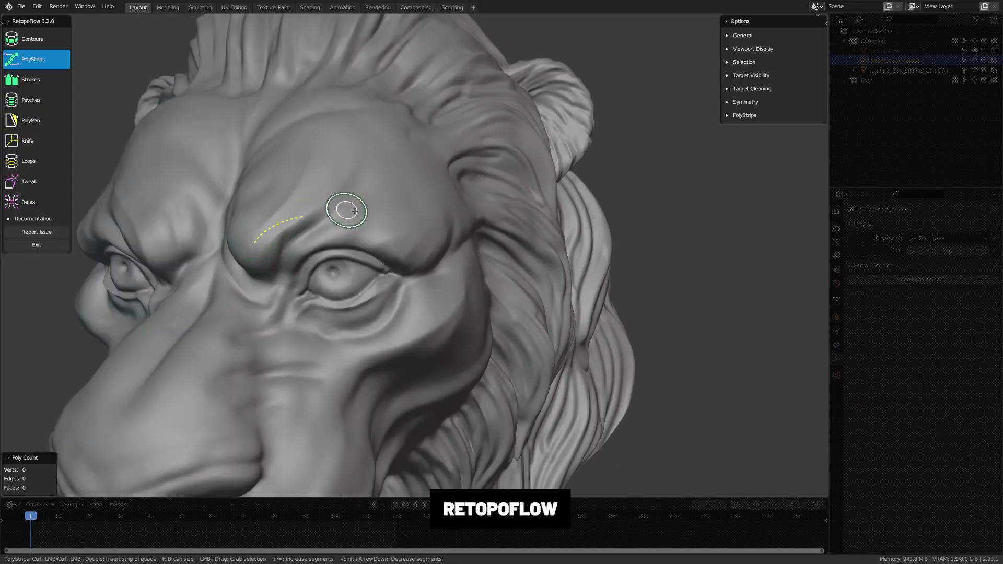
Step: Switch RetopoFlow to patch faces around the lion's eye, then scroll Auto-Rig Pro's wings and Spline IK features
click(30, 100)
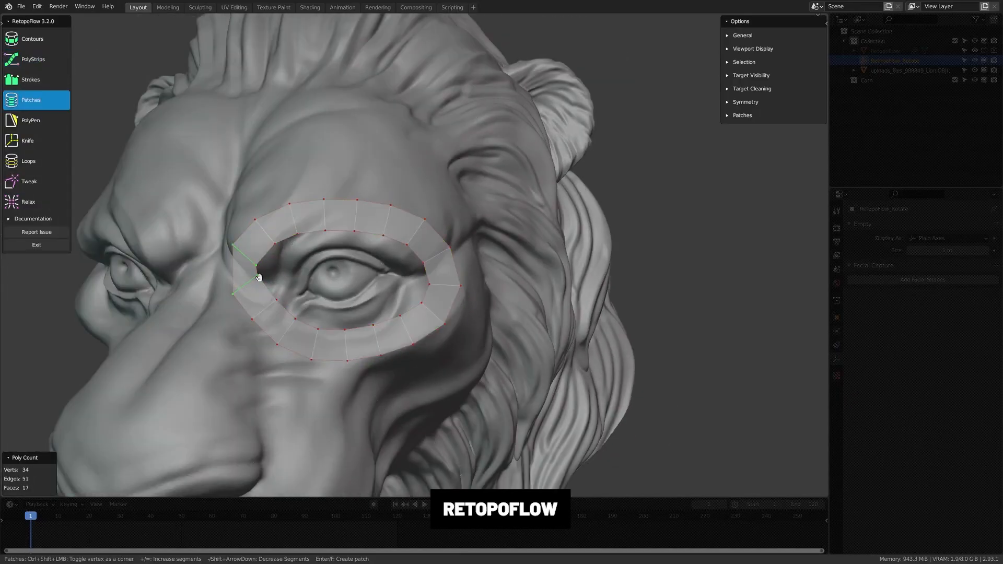
click(31, 79)
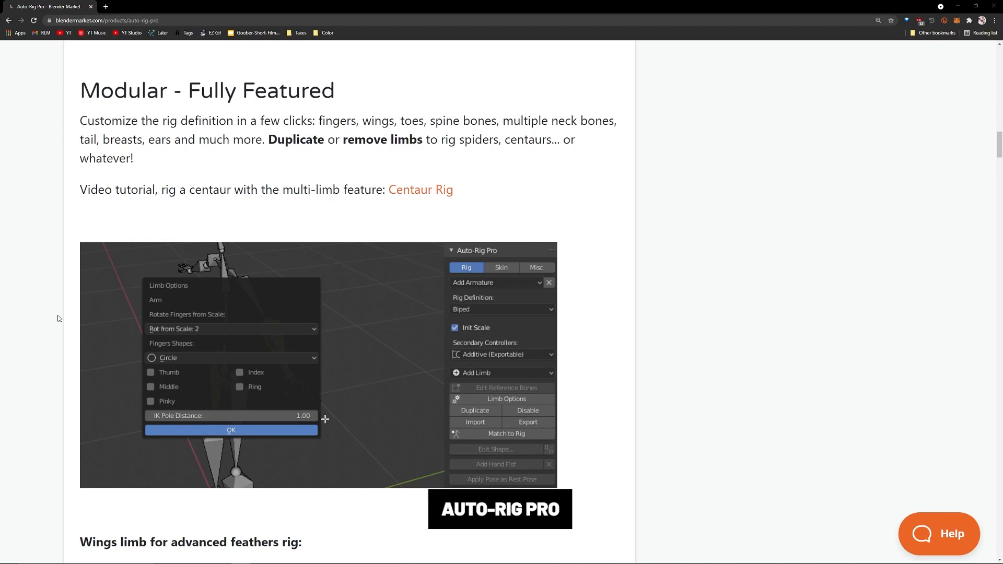
scroll(down, 3)
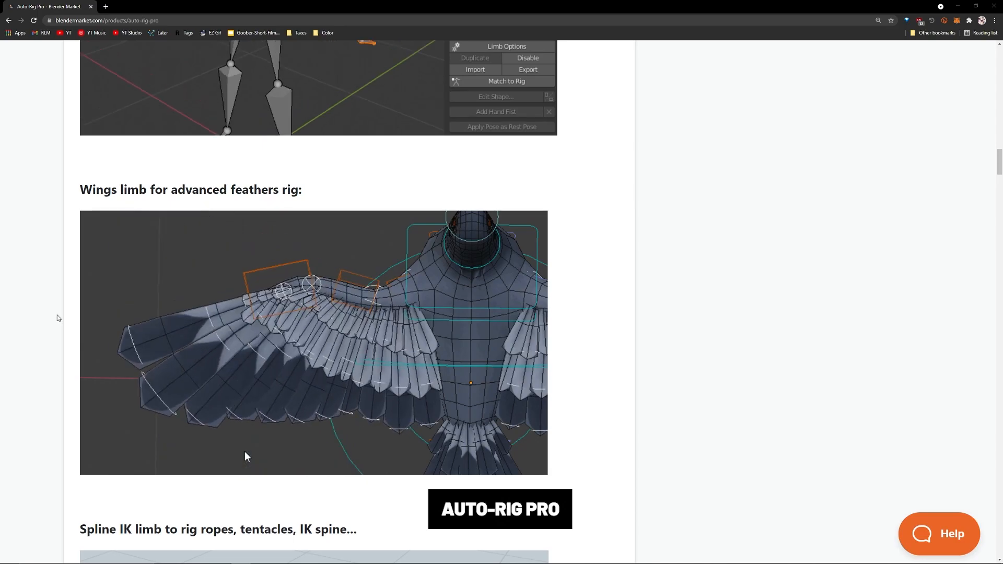
scroll(down, 3)
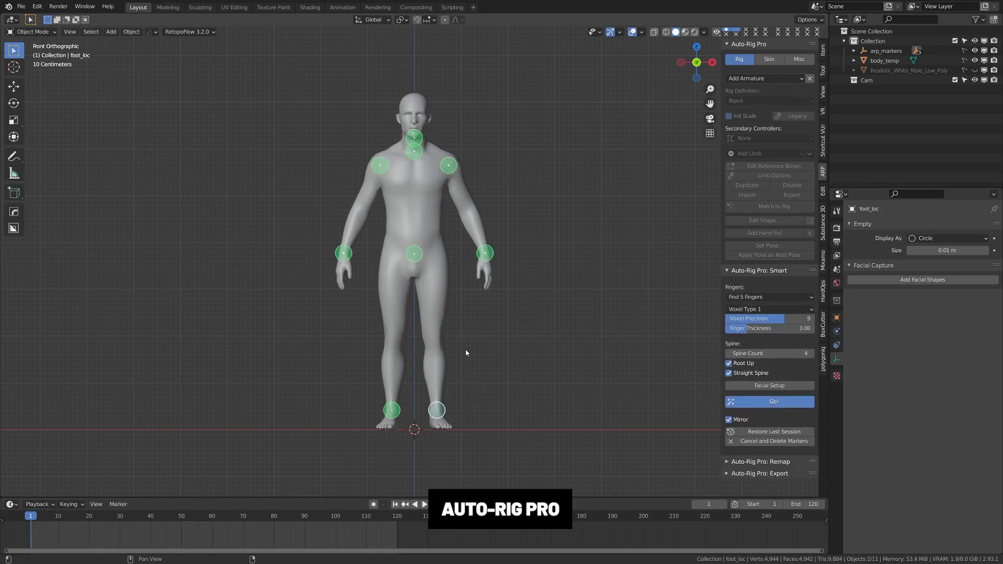
Step: Generate the Auto-Rig Pro Smart rig from the neck, shoulder, hand, root and foot markers
click(770, 402)
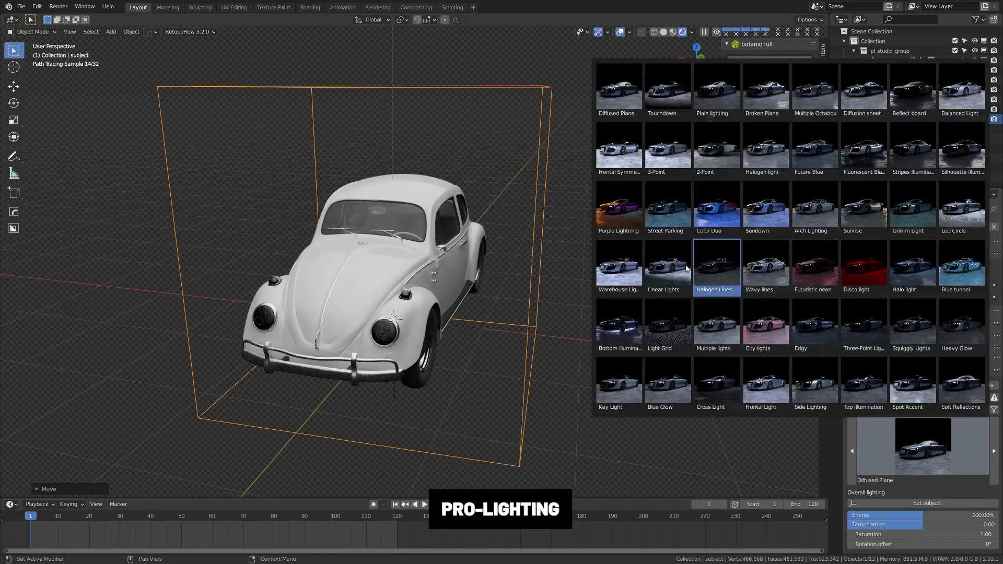
Step: Apply the Halogen Lines studio preset from Pro-Lighting to the white car
click(617, 204)
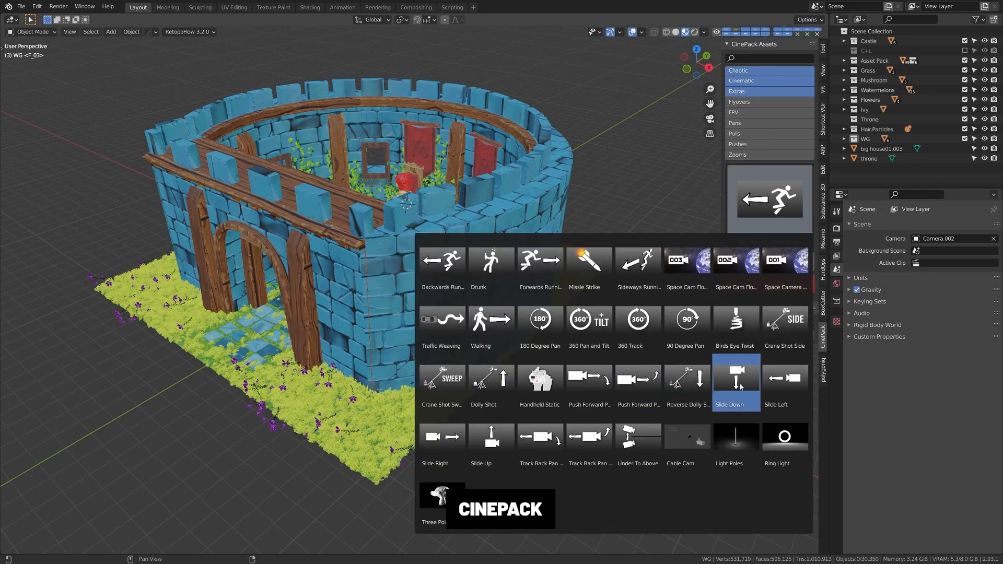
Step: Import CinePack's Walking shot into the castle scene and play it toward the throne
click(490, 317)
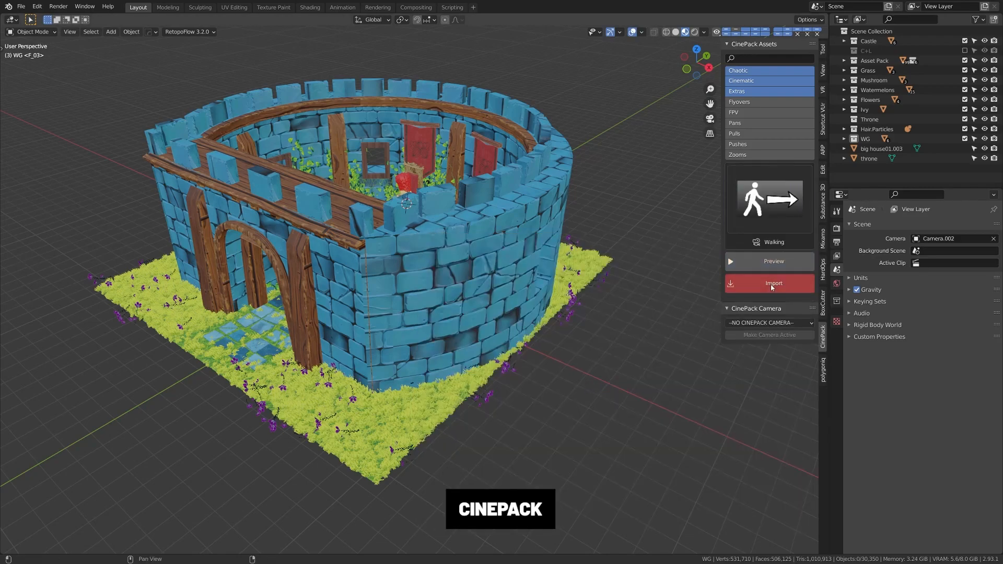
click(774, 283)
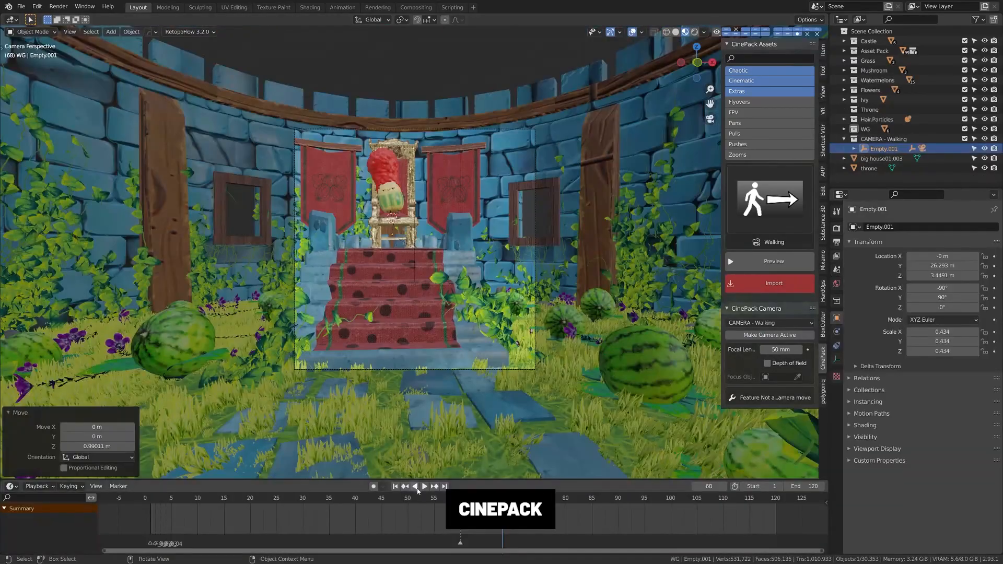
click(423, 486)
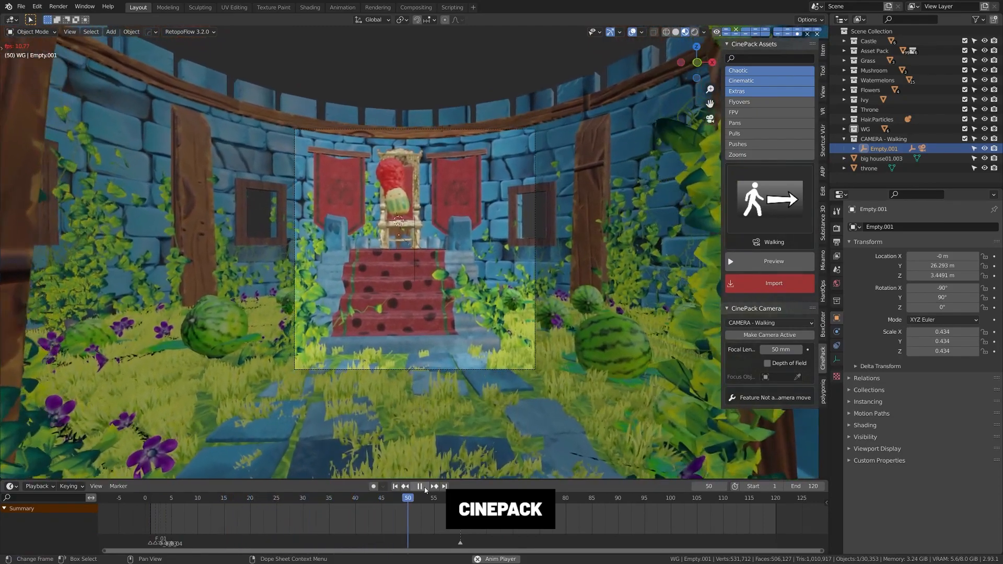
click(419, 486)
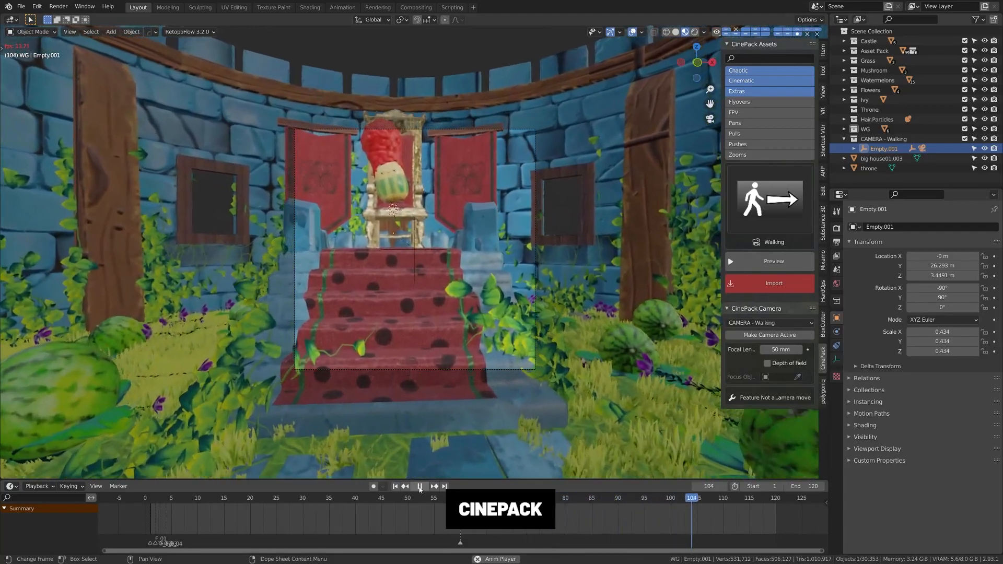
Step: Snap the cylinder's side UVs to a square grid with UV Squares and confirm the move
click(234, 7)
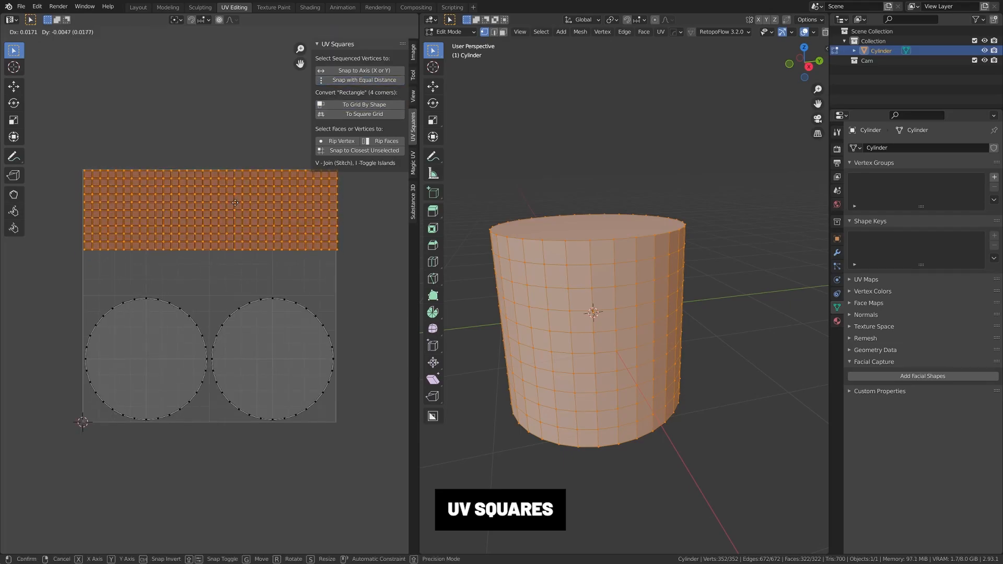
click(137, 6)
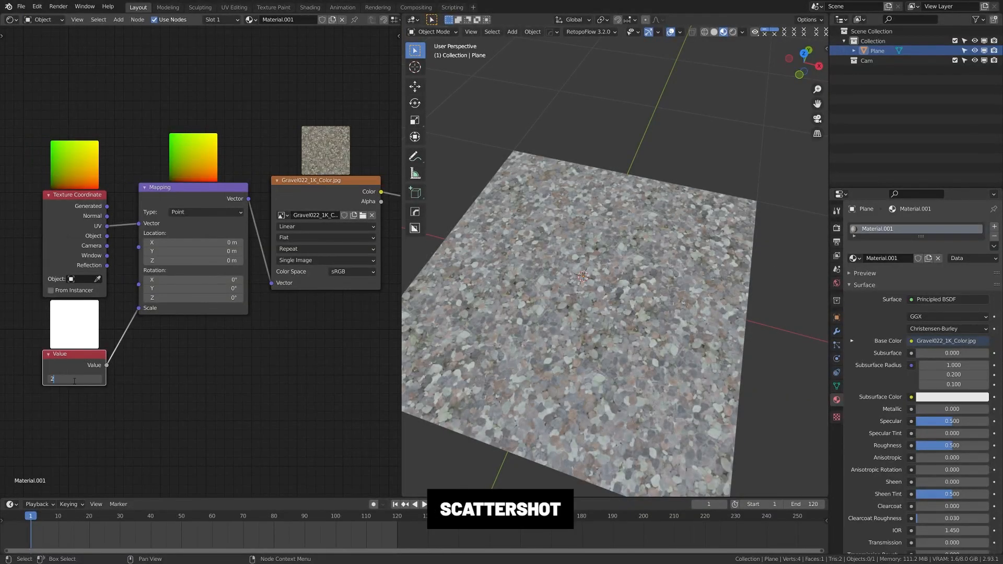
Step: Apply Scattershot's Voronoi Scatter to the gravel texture, then to the whale's wood texture
text(5.000)
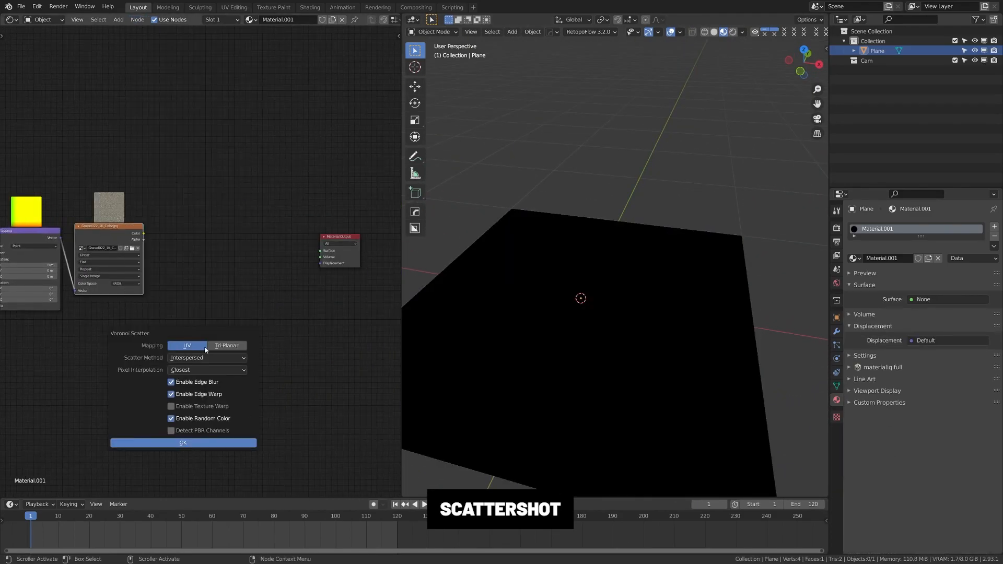
click(183, 443)
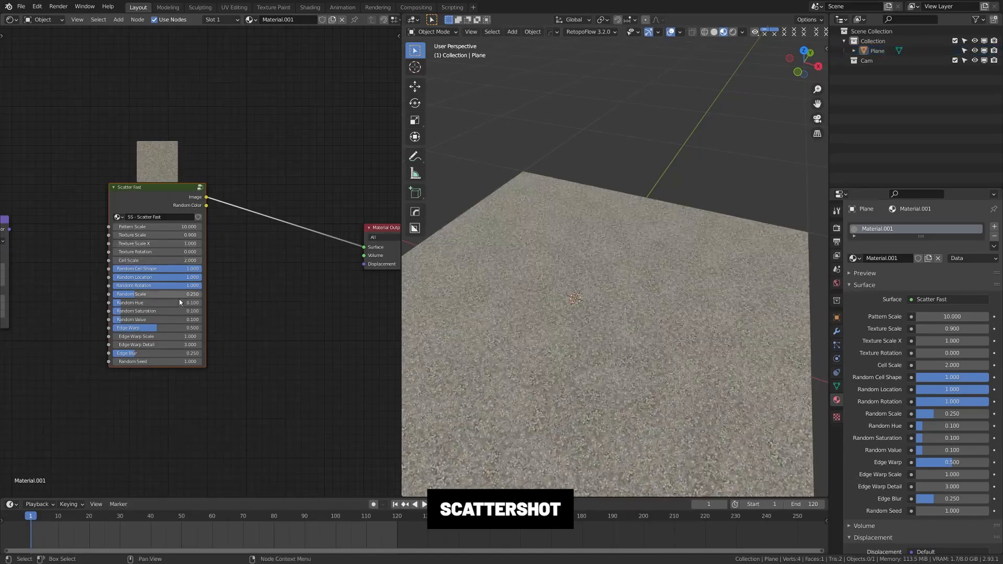
drag(154, 327, 186, 327)
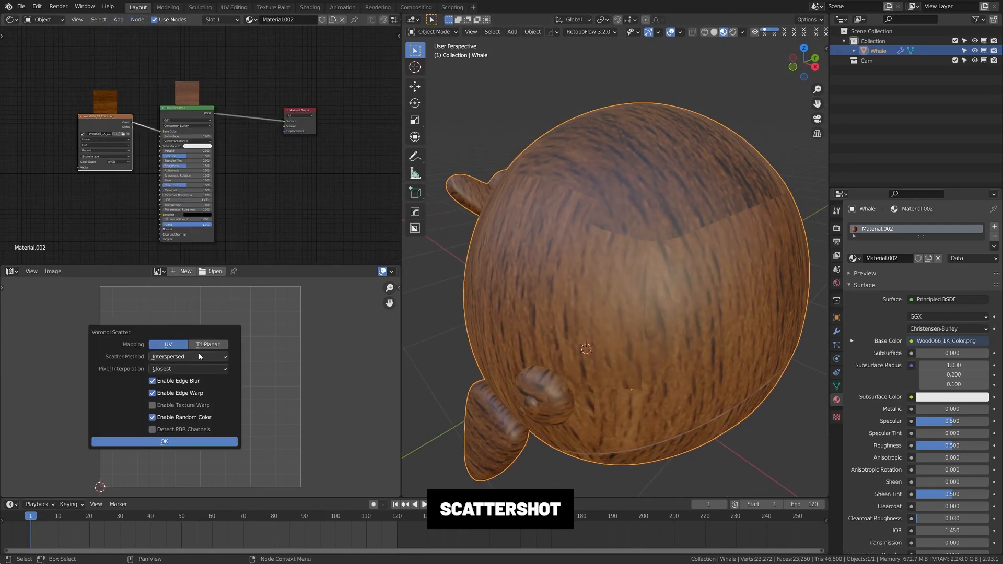
click(164, 441)
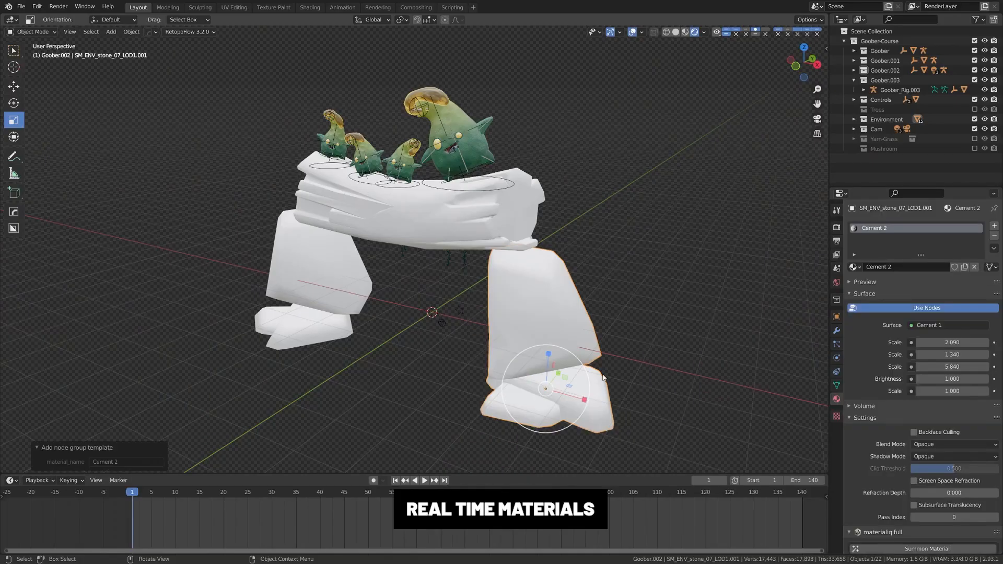
click(925, 308)
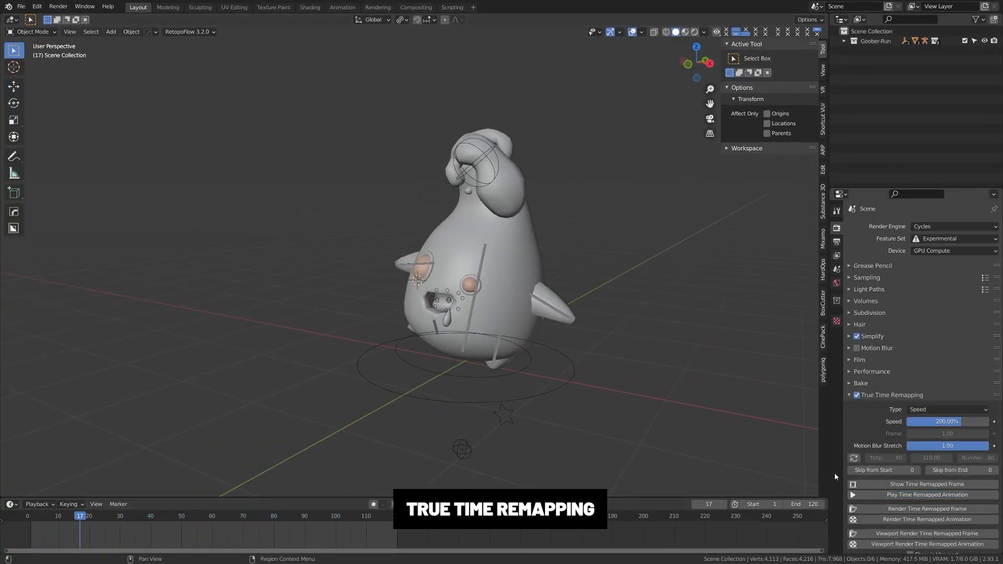
Step: Set True Time Remapping type to Speed and lower it from 200% to 50%
click(926, 509)
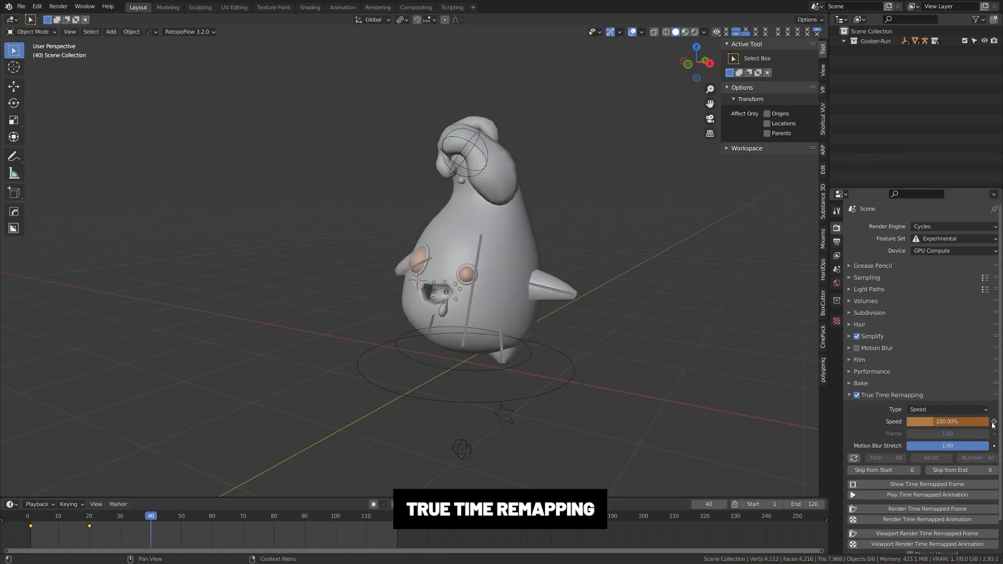
click(926, 494)
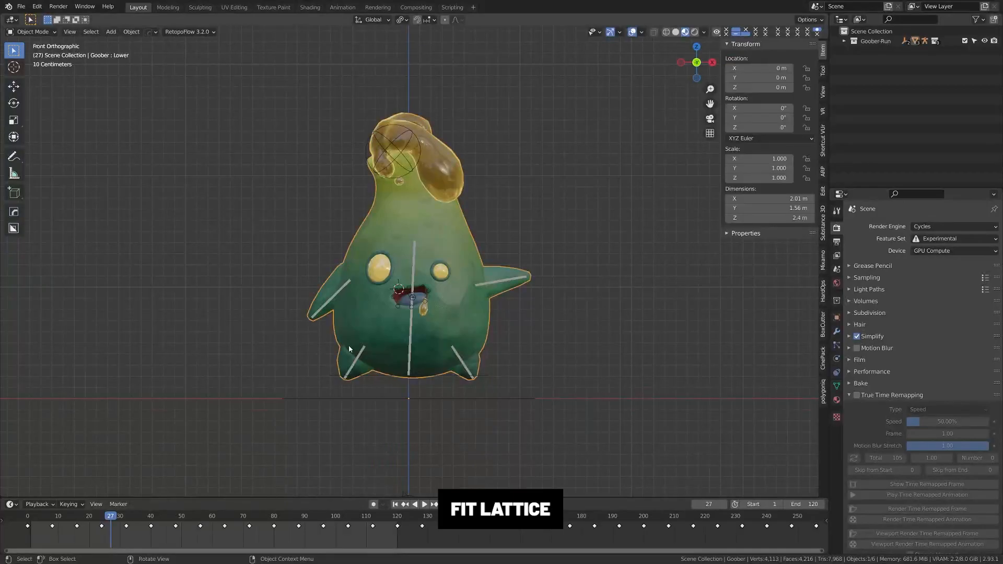
Step: Run Fit Lattice (F3 search) around the goober and switch to front view
text(fit)
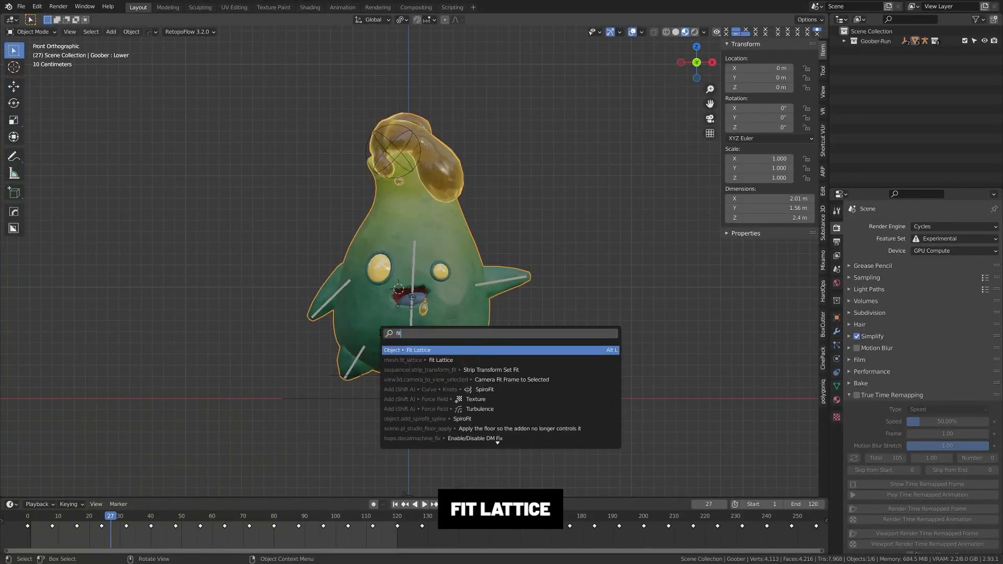
click(416, 350)
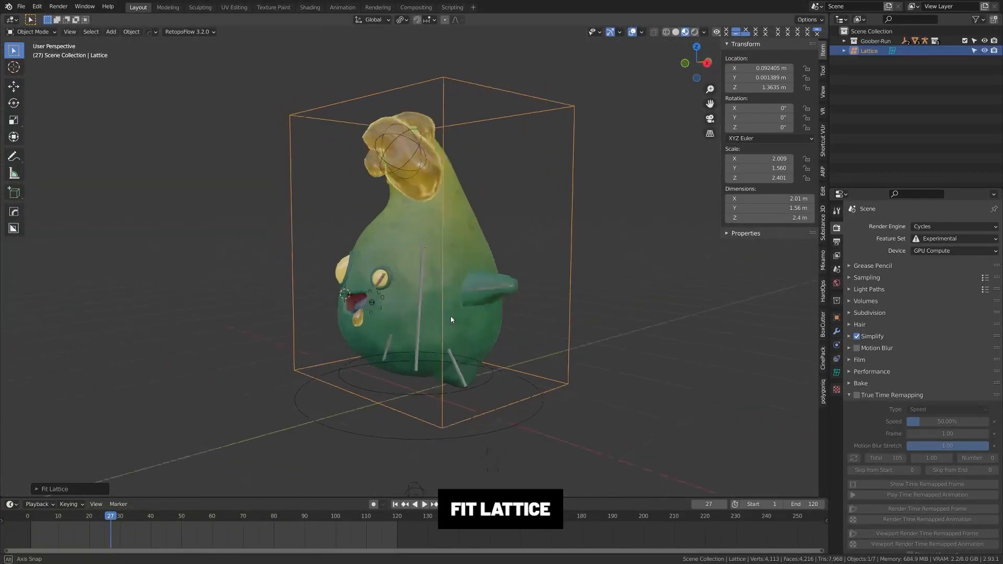
key(KP_1)
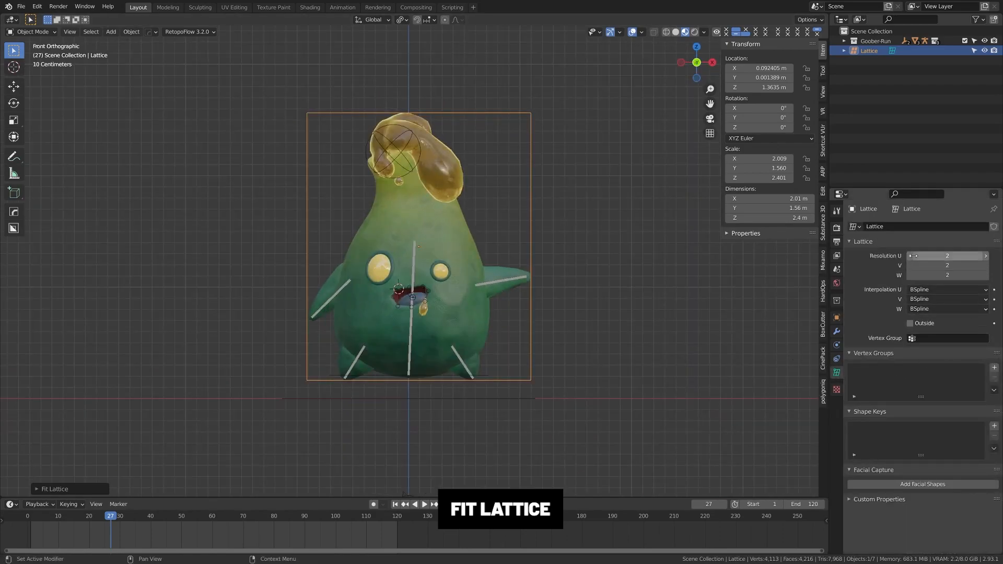
Step: Raise the lattice resolution to 4×4×4 and squeeze its top points inward around the head
click(947, 256)
text(4)
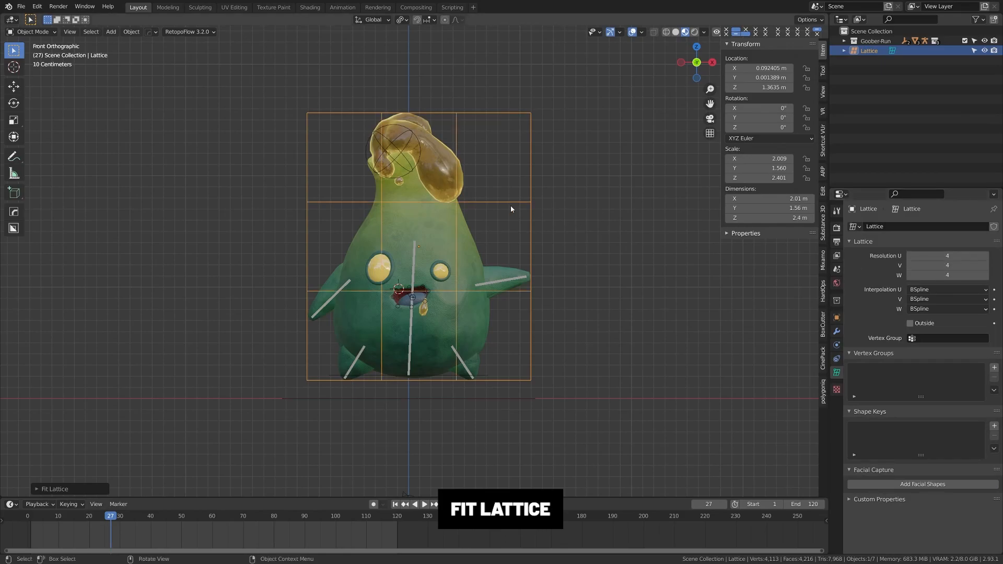
key(Tab)
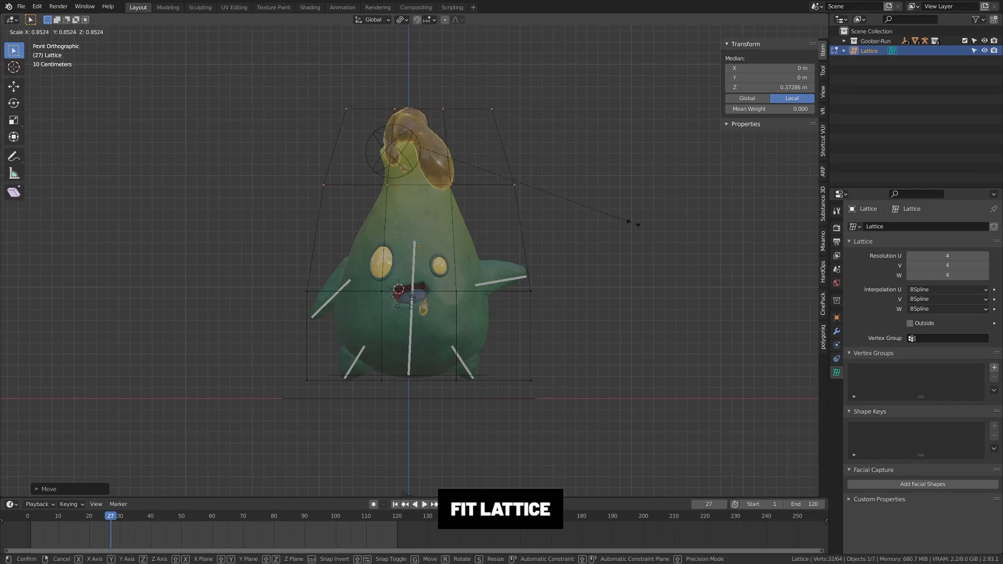
drag(634, 224, 668, 311)
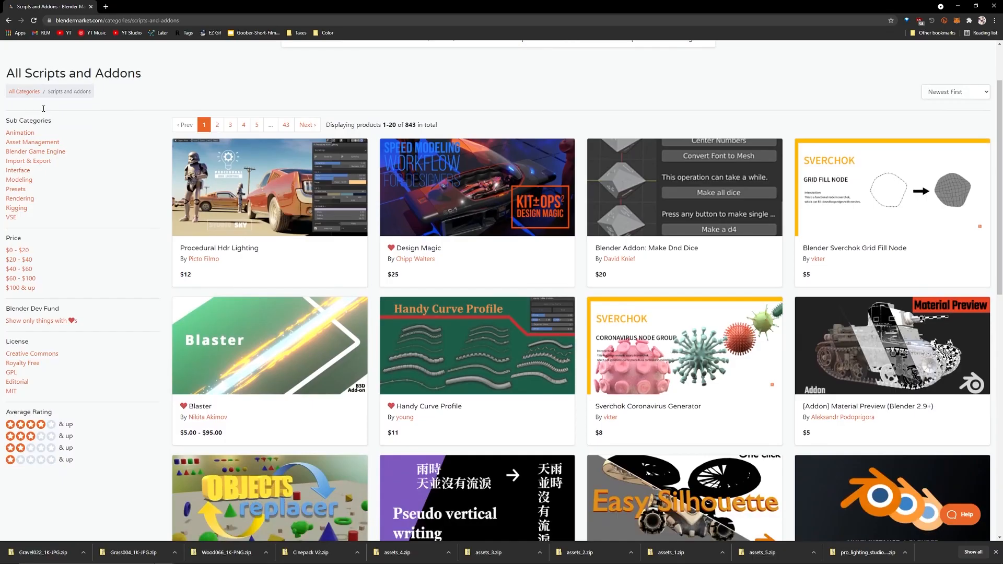
Step: Scroll the Scripts and Addons listings down to True Time Remapping and Lumos
scroll(down, 3)
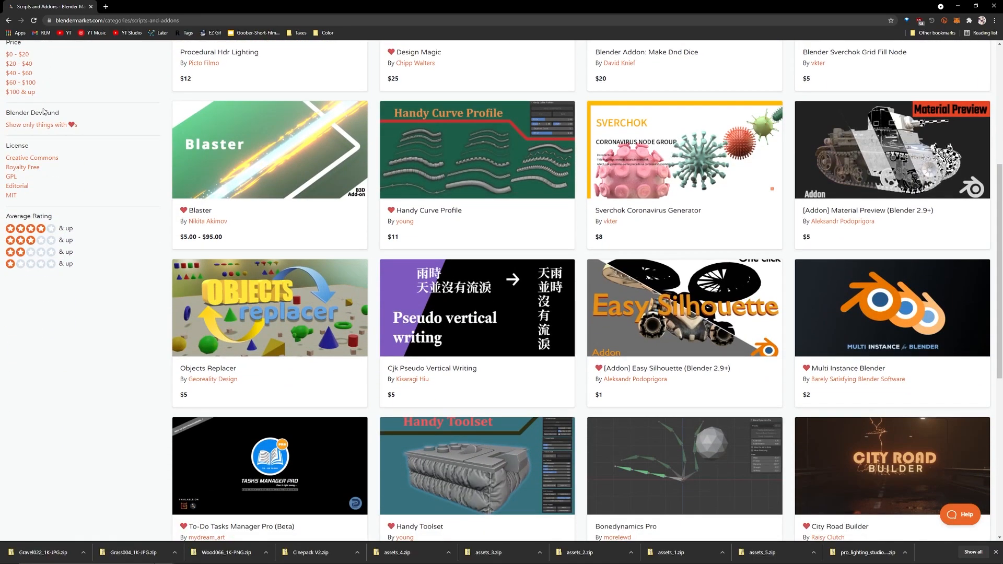
scroll(down, 3)
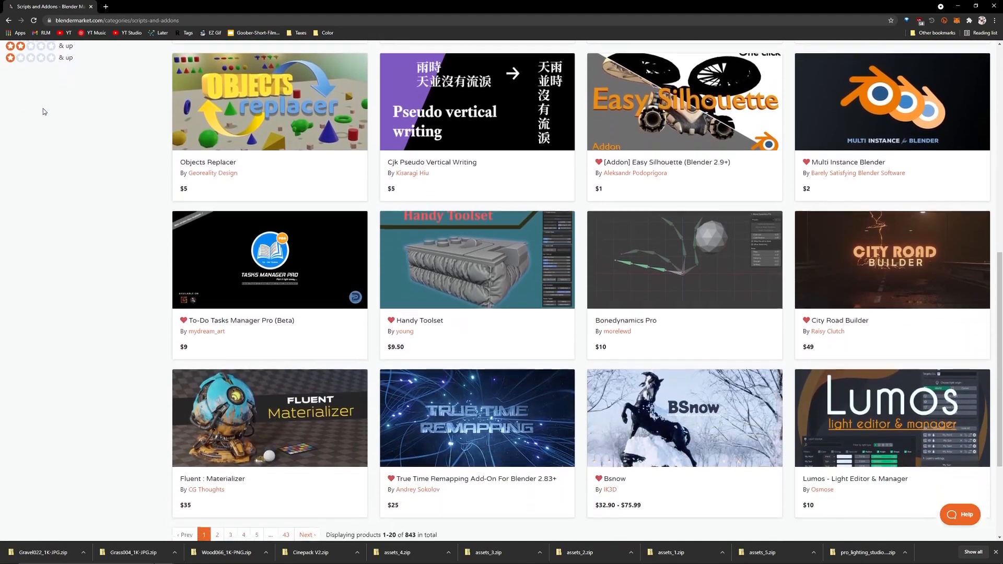